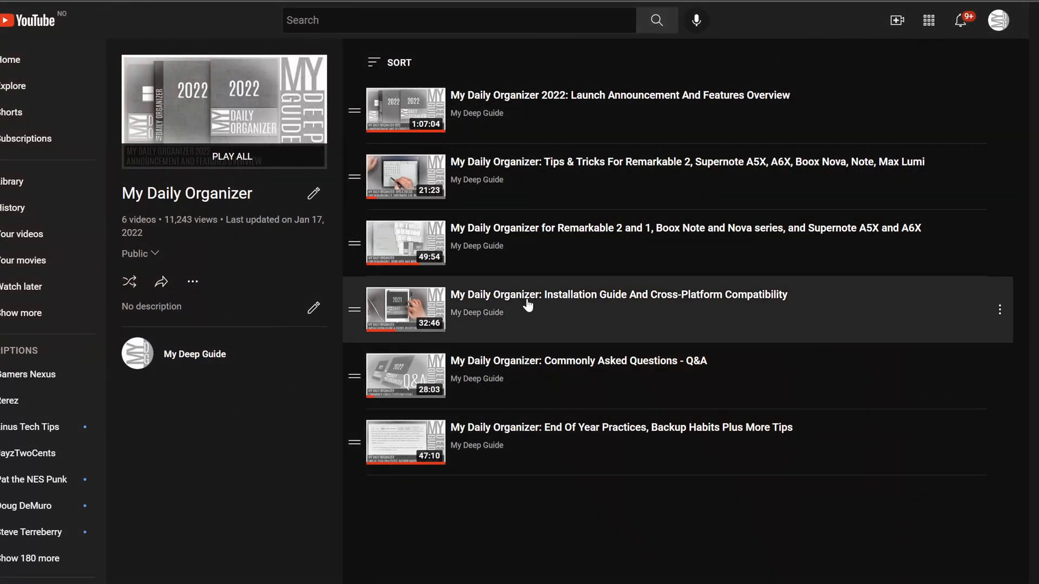
{"action": "mouse_move", "coordinate": [576, 178]}
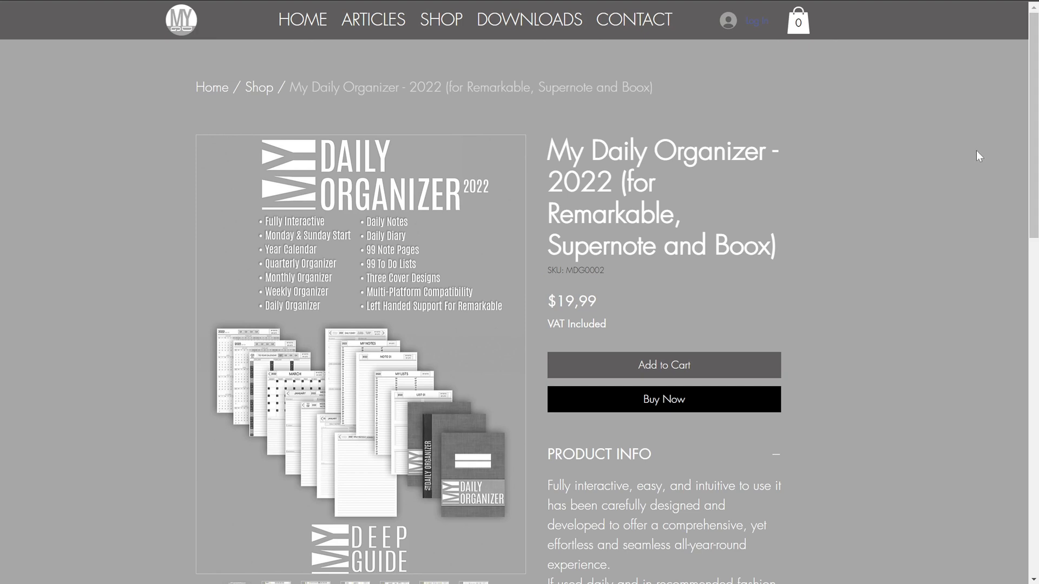
Step: Scroll down the My Deep Guide site toward the My Daily Organizer 2022 product page
{"action": "scroll", "scroll_direction": "down", "scroll_amount": 3}
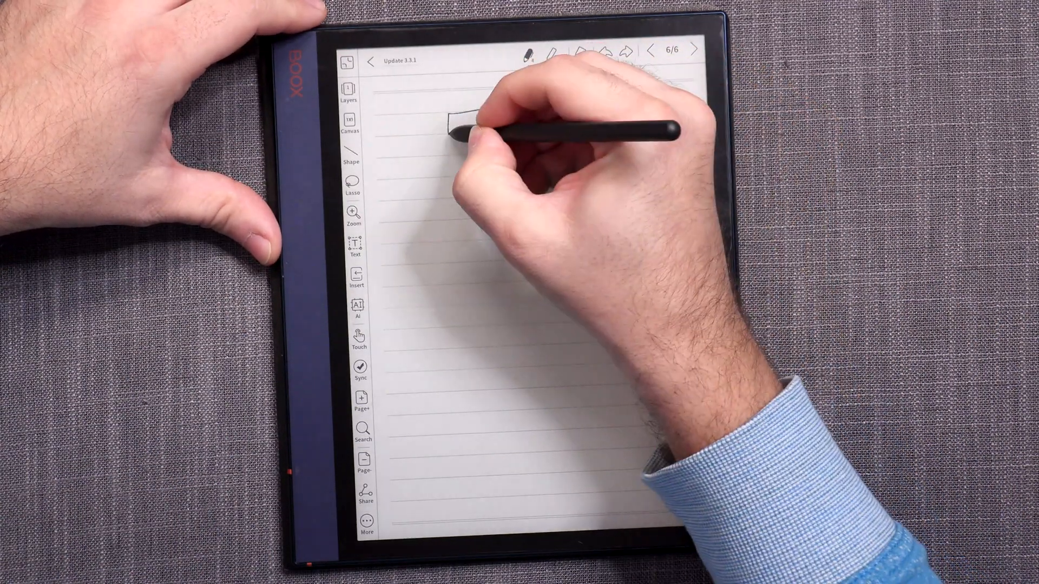
Step: Sketch a DOCUMENT box with two rectangles beneath it and label the left one LOCAL STORAGE
{"action": "left_click_drag", "start_coordinate": [450, 116], "coordinate": [577, 116]}
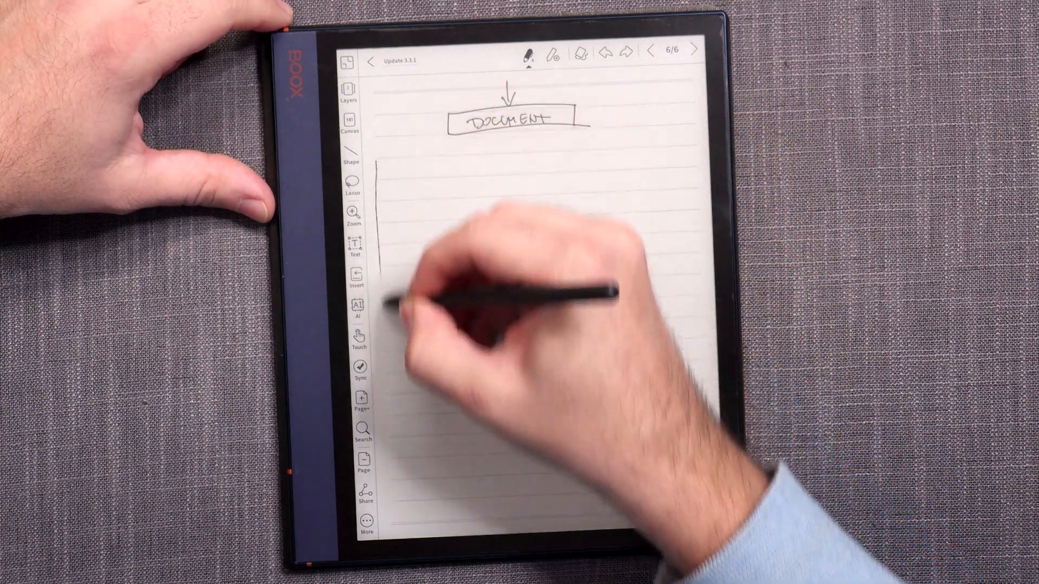
{"action": "left_click_drag", "start_coordinate": [384, 159], "coordinate": [497, 350]}
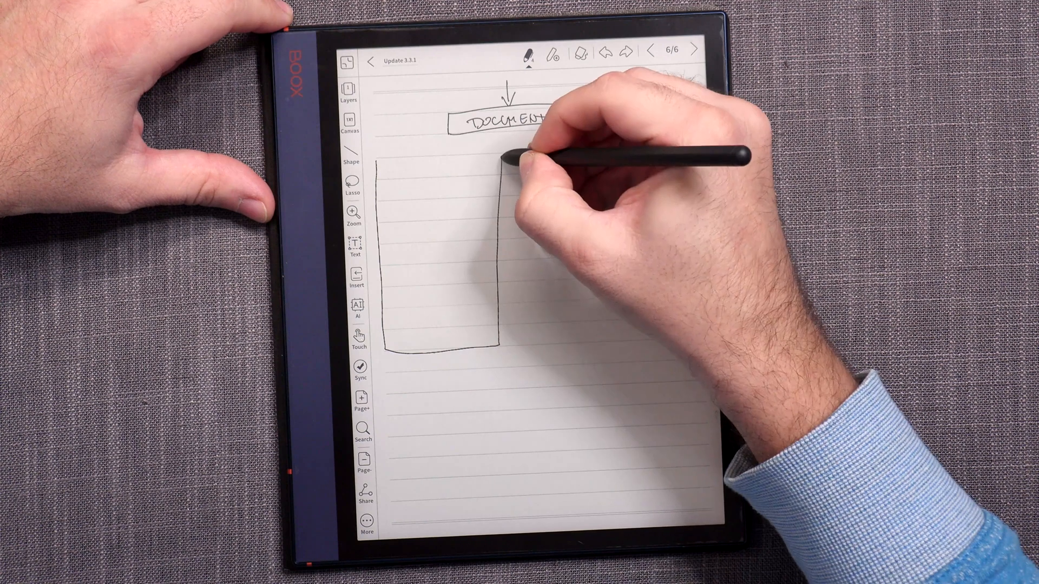
{"action": "left_click_drag", "start_coordinate": [532, 150], "coordinate": [532, 225]}
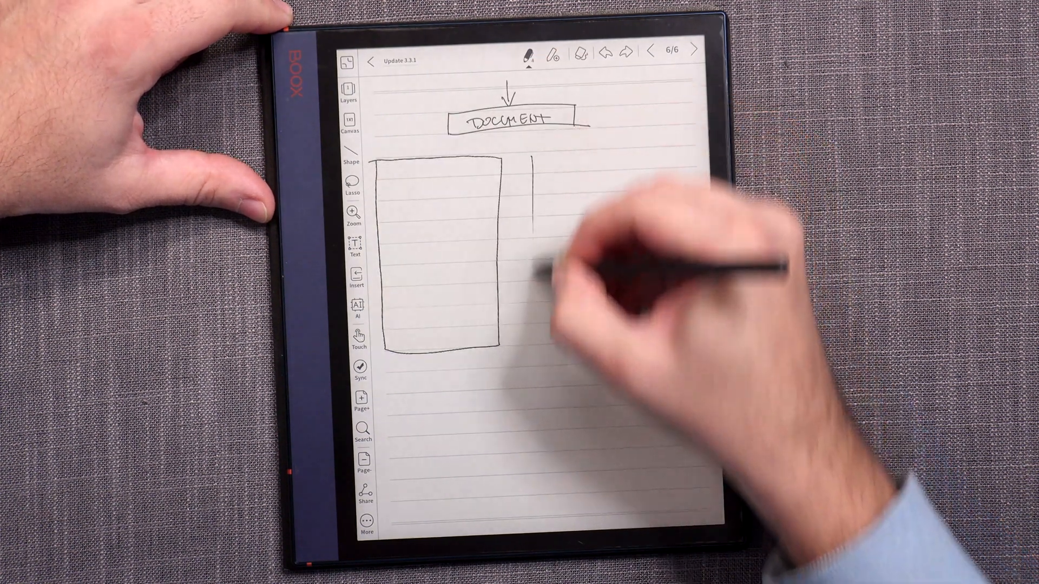
{"action": "left_click_drag", "start_coordinate": [530, 159], "coordinate": [662, 350]}
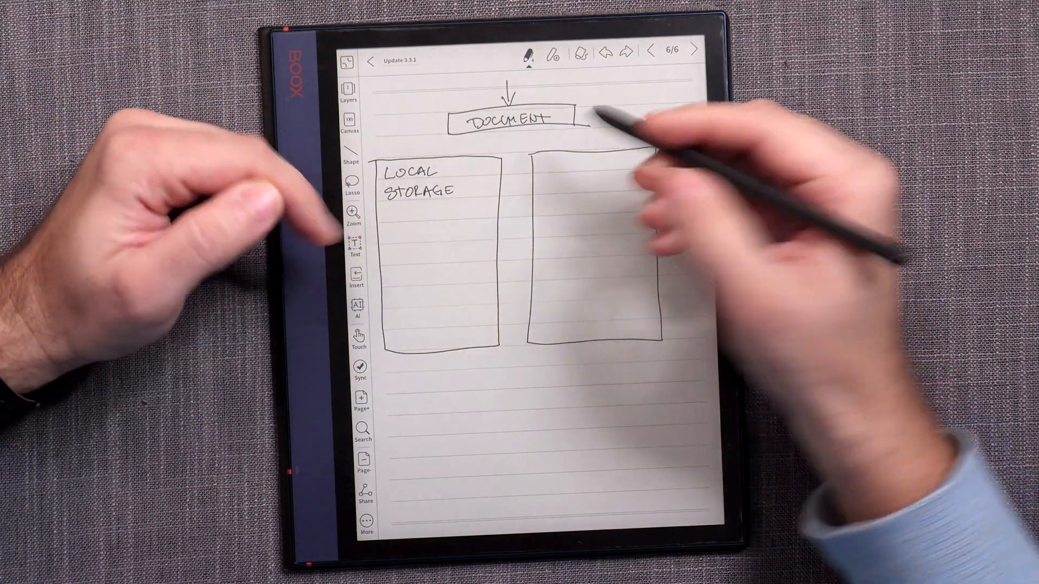
{"action": "left_click_drag", "start_coordinate": [503, 137], "coordinate": [457, 166]}
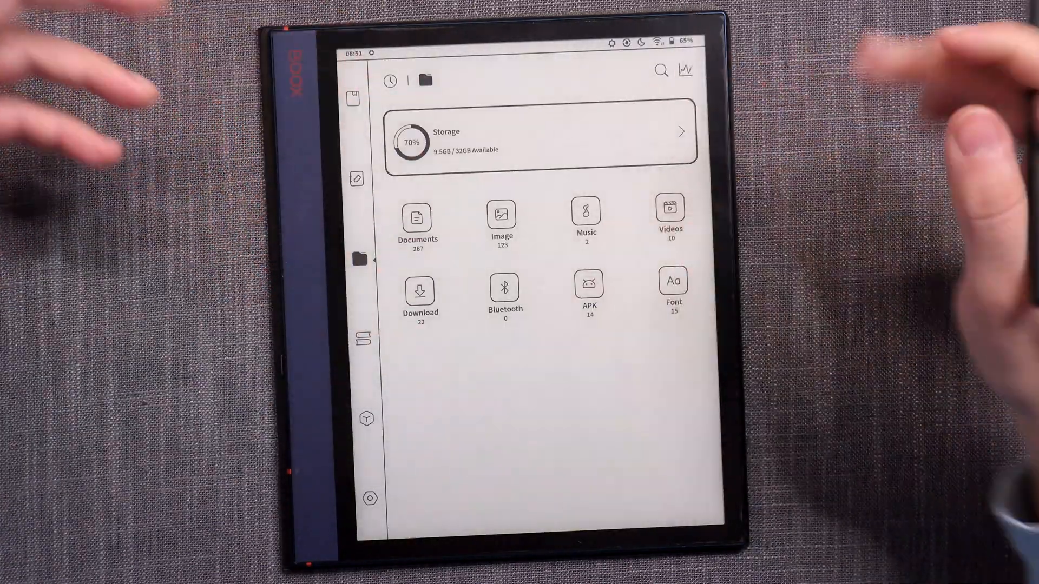
Step: Switch from Storage to the Library folder view
{"action": "left_click", "coordinate": [536, 132]}
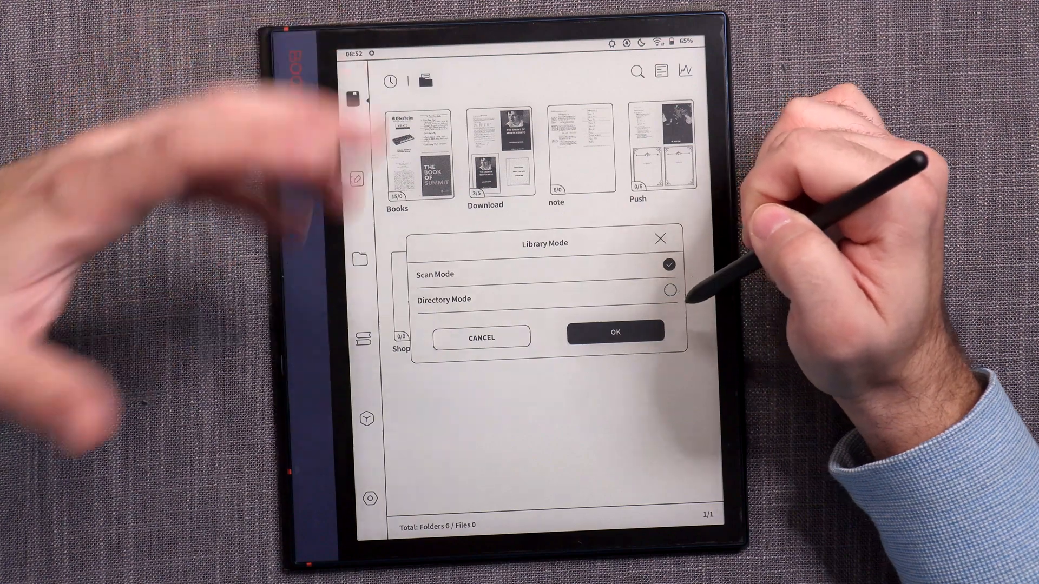
Step: Change Library Mode from Scan Mode to Directory Mode so storage folders are listed
{"action": "left_click", "coordinate": [613, 333]}
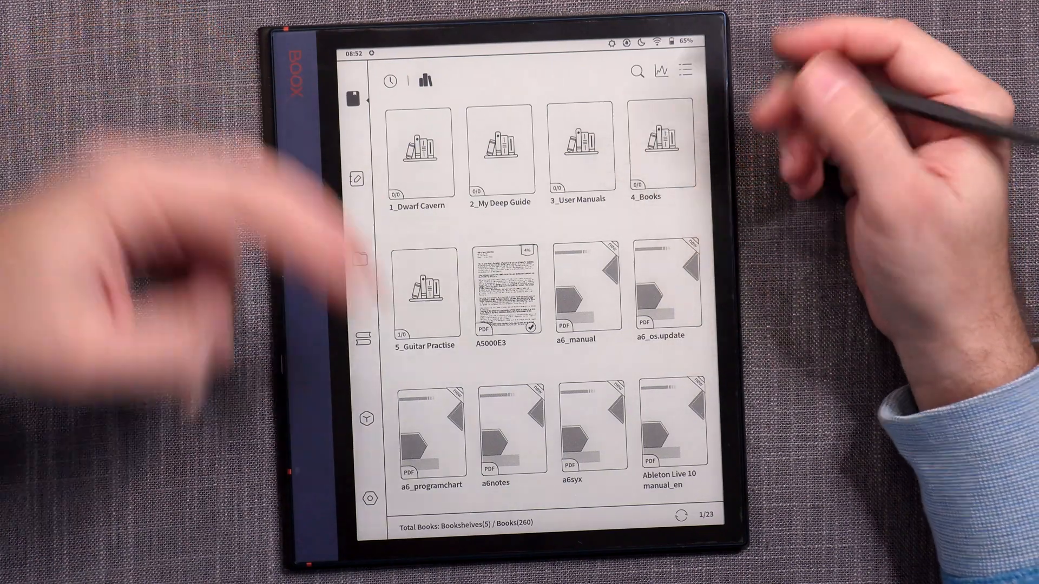
{"action": "mouse_move", "coordinate": [358, 178]}
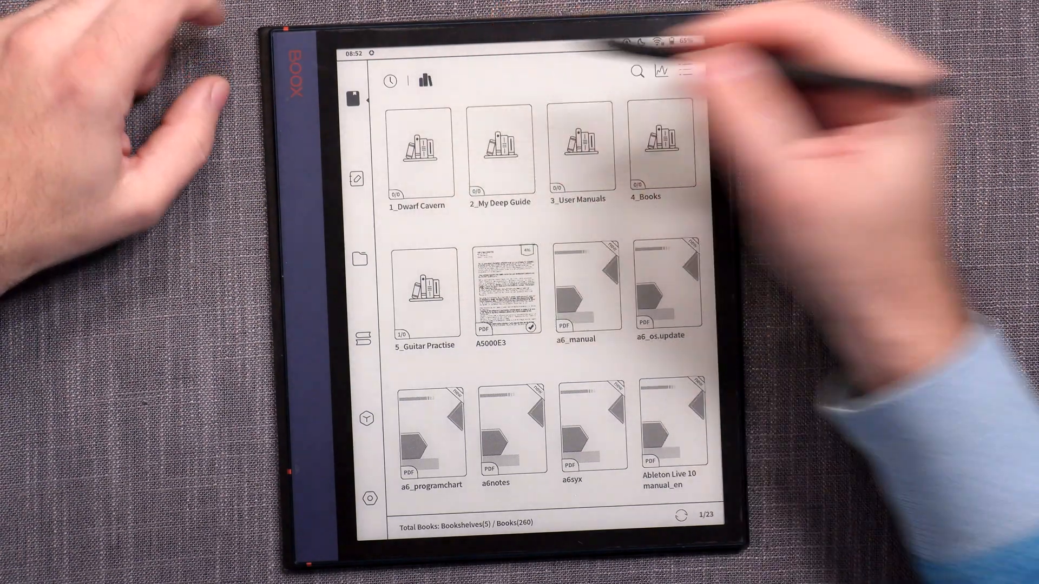
{"action": "left_click", "coordinate": [689, 72]}
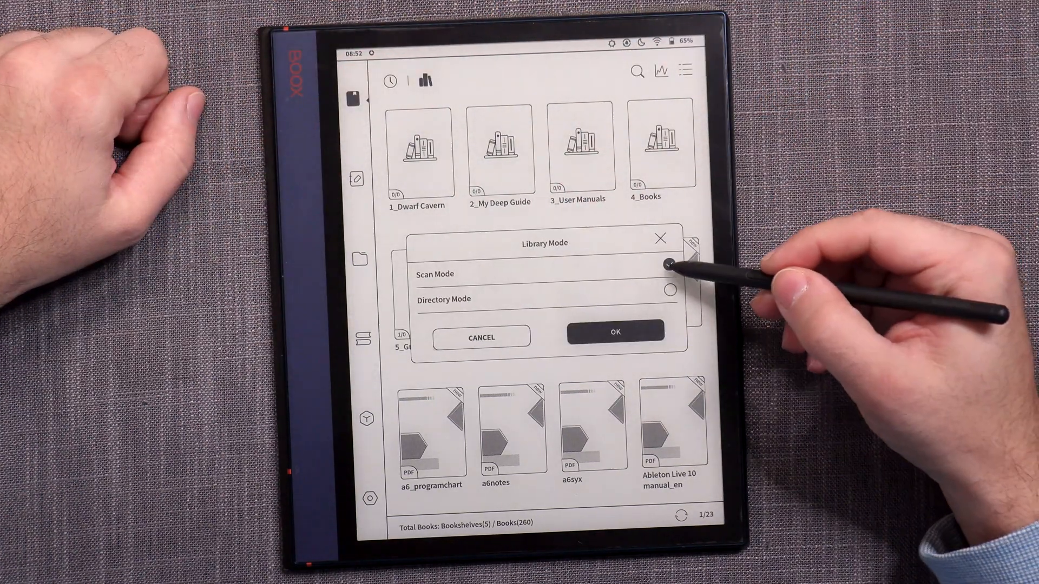
{"action": "left_click", "coordinate": [669, 265]}
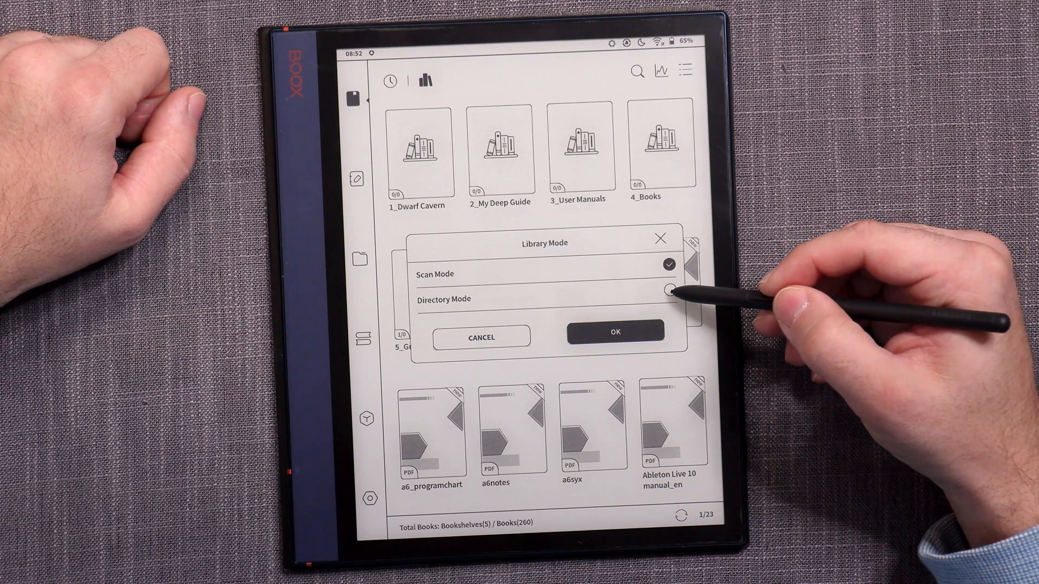
{"action": "left_click", "coordinate": [670, 298]}
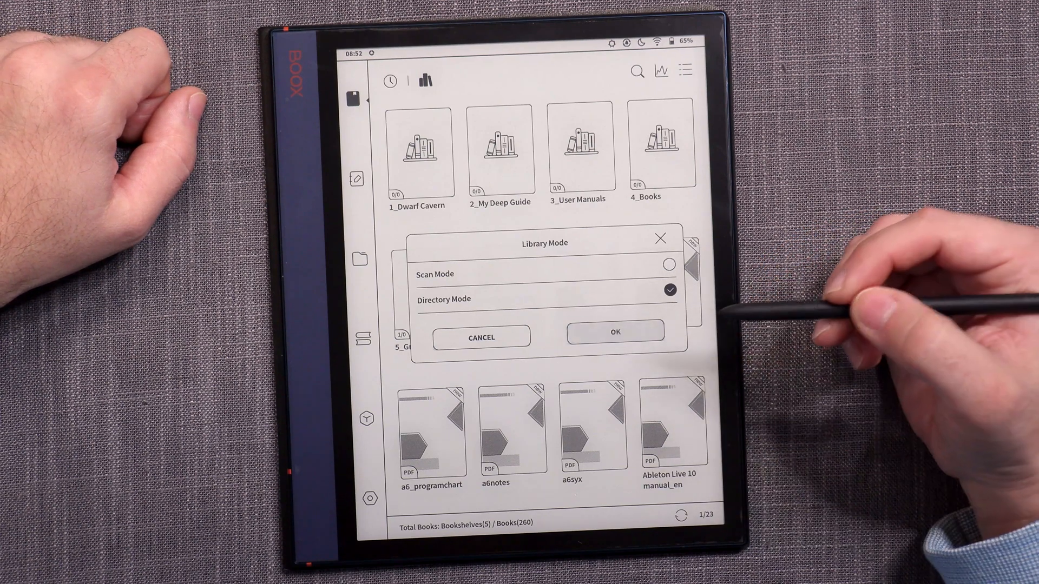
{"action": "left_click", "coordinate": [613, 331]}
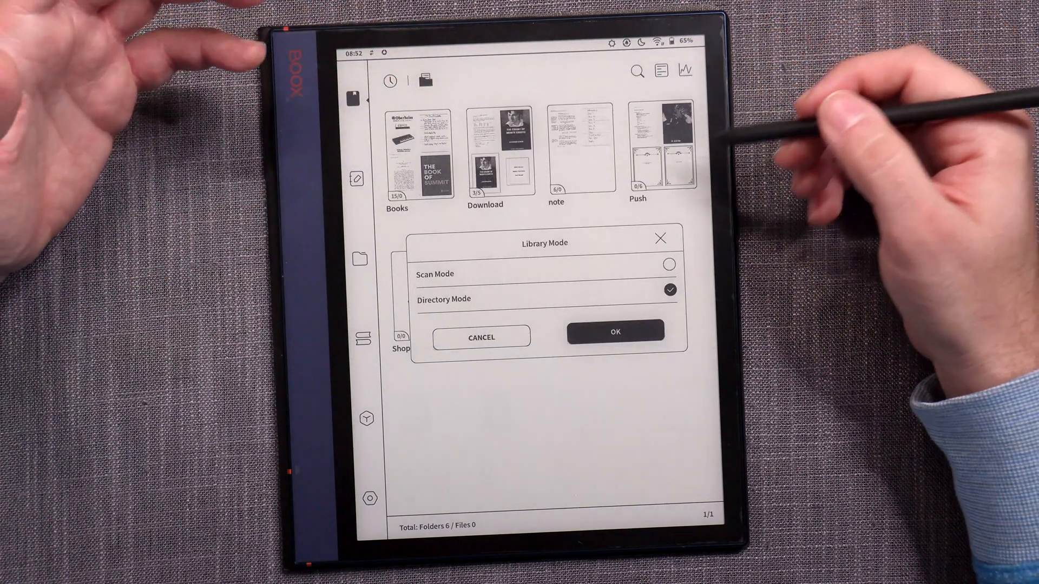
Step: Restore Scan Mode so all books list again, then return to the recent note
{"action": "left_click", "coordinate": [667, 264]}
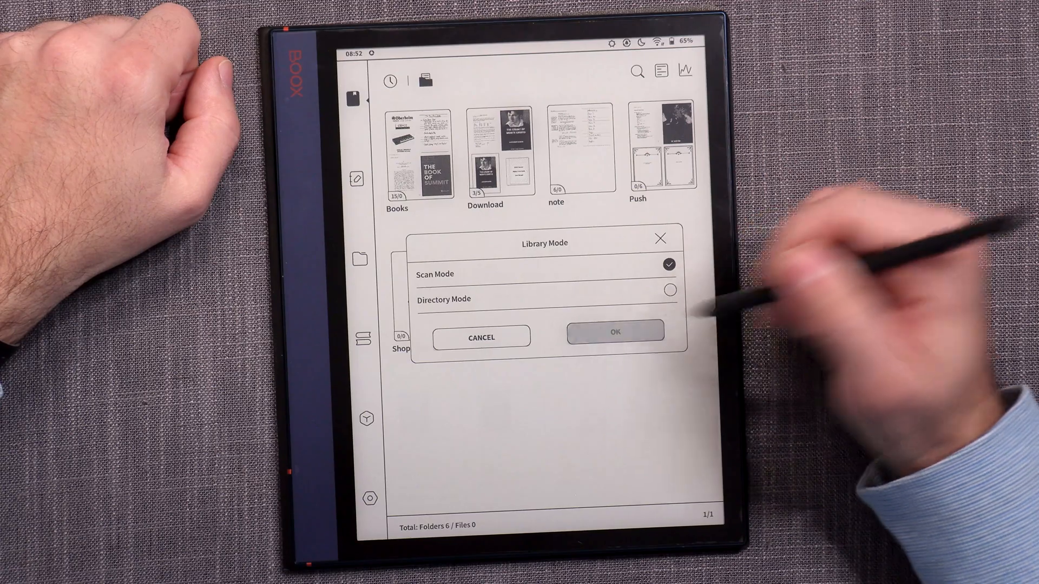
{"action": "left_click", "coordinate": [613, 331]}
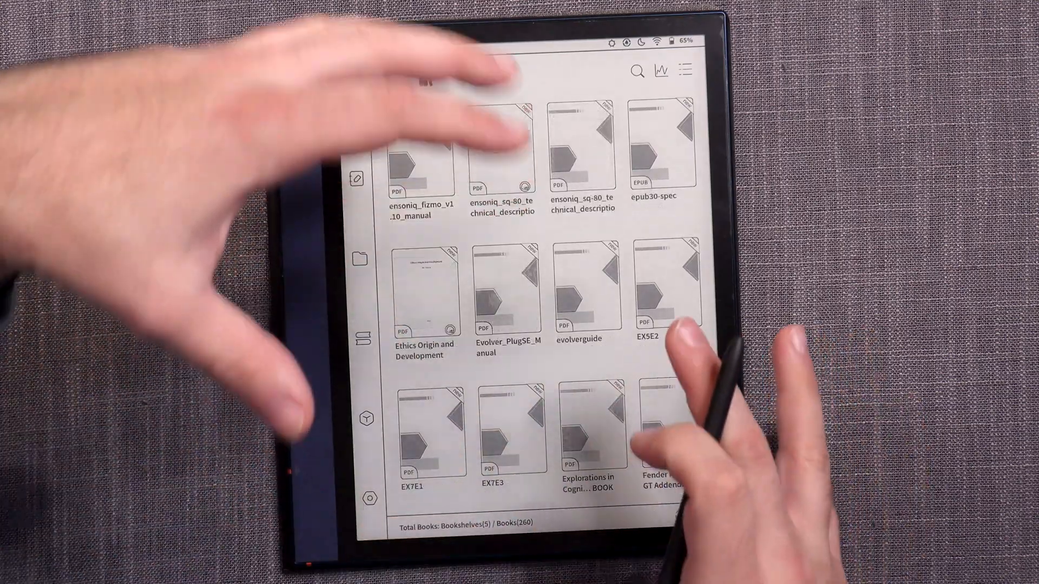
{"action": "scroll", "scroll_direction": "down", "scroll_amount": 3}
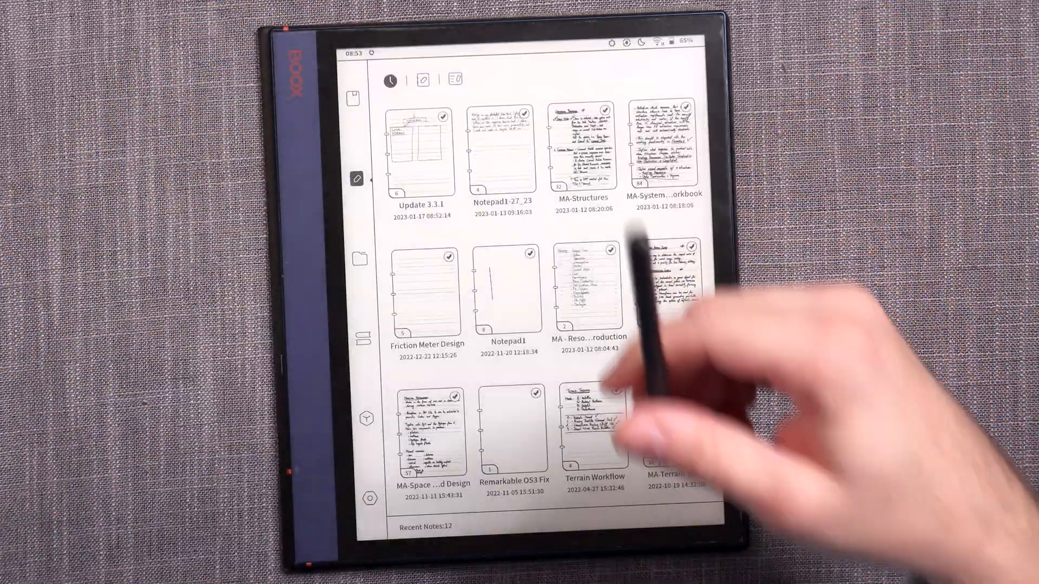
{"action": "left_click", "coordinate": [427, 146]}
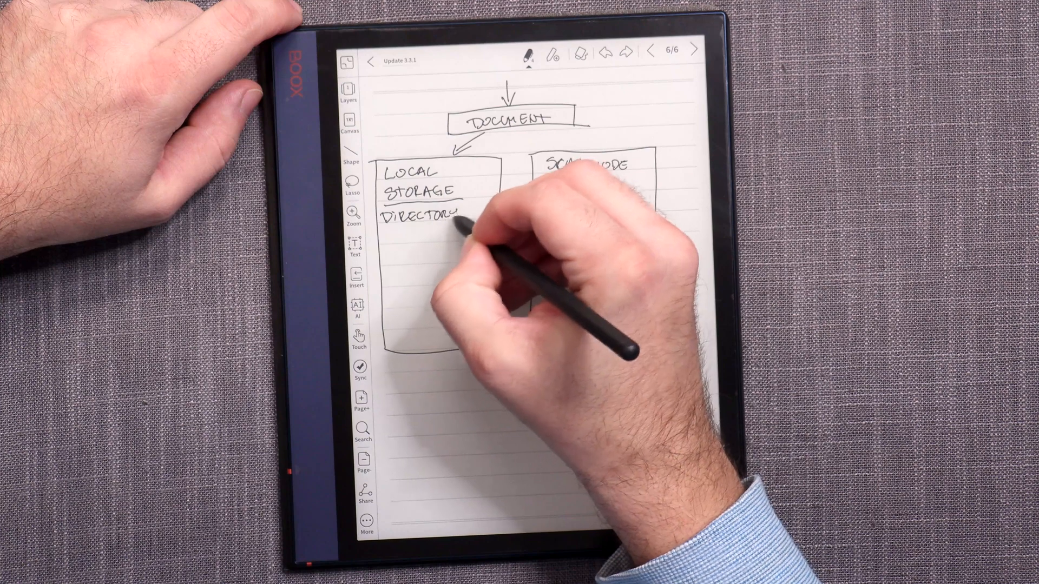
Step: Handwrite MODE under Local Storage Directory and continue labelling the diagram boxes
{"action": "type", "text": "MODE"}
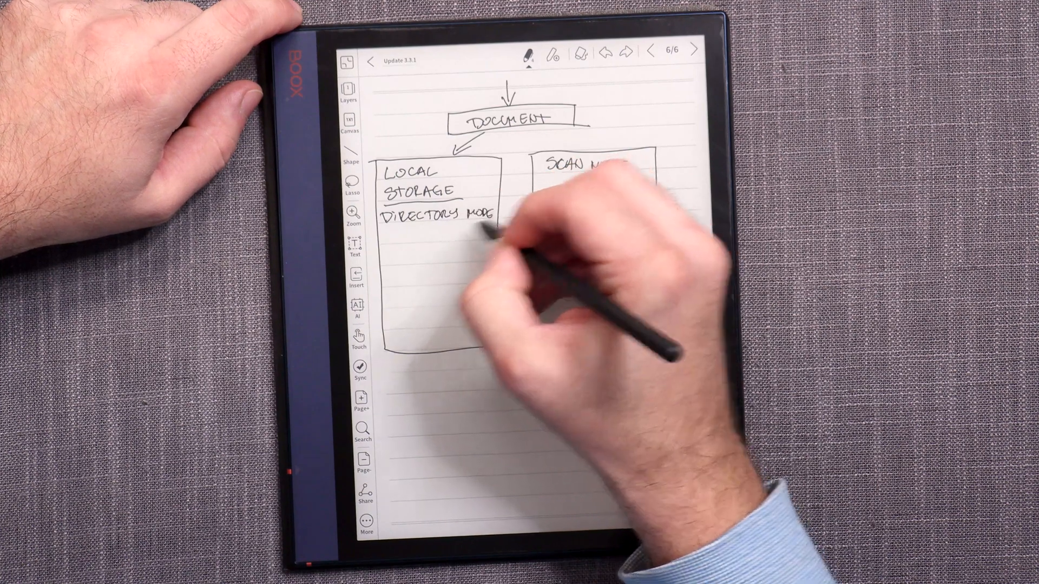
{"action": "left_click_drag", "start_coordinate": [530, 159], "coordinate": [656, 344]}
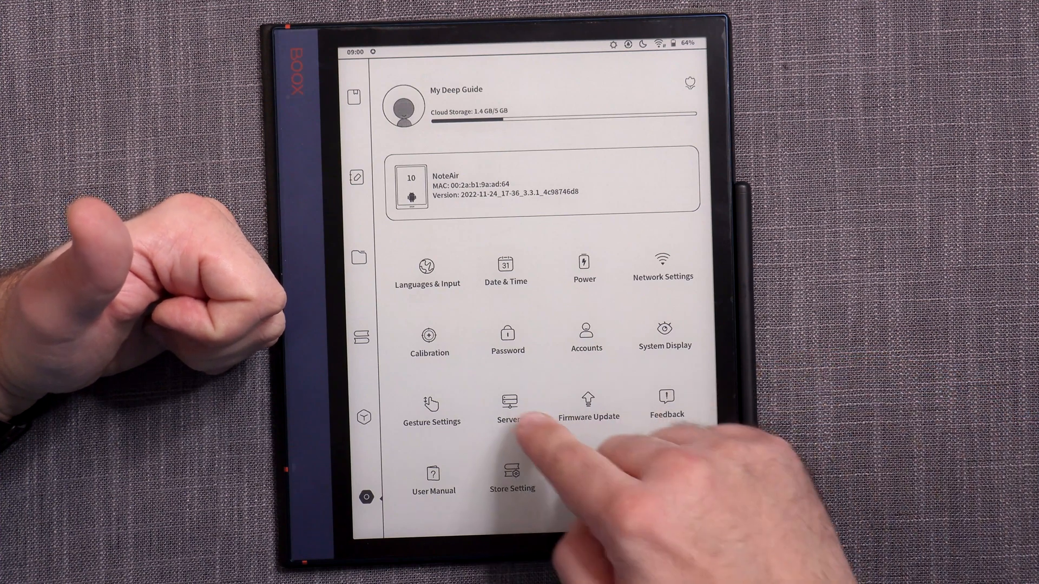
Step: Check in Servers settings that US (push.boox.com) is selected, then leave the page
{"action": "left_click", "coordinate": [510, 403]}
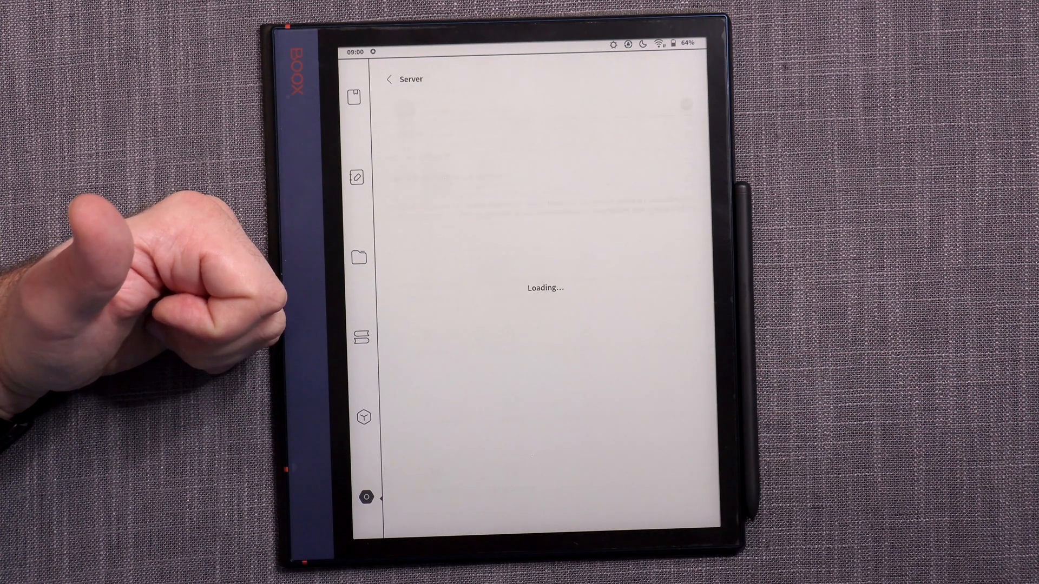
{"action": "left_click", "coordinate": [686, 105]}
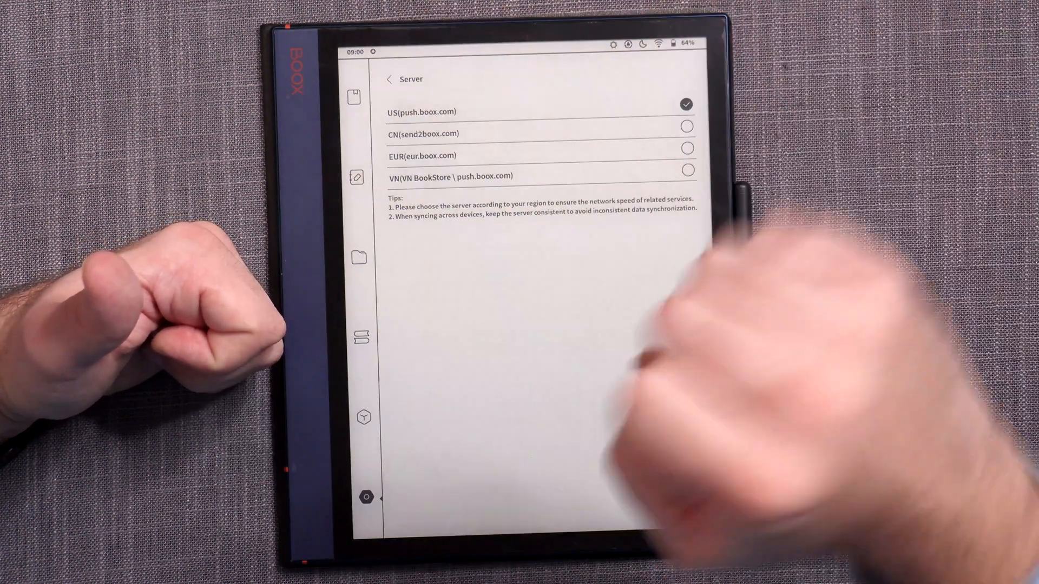
{"action": "left_click", "coordinate": [391, 79]}
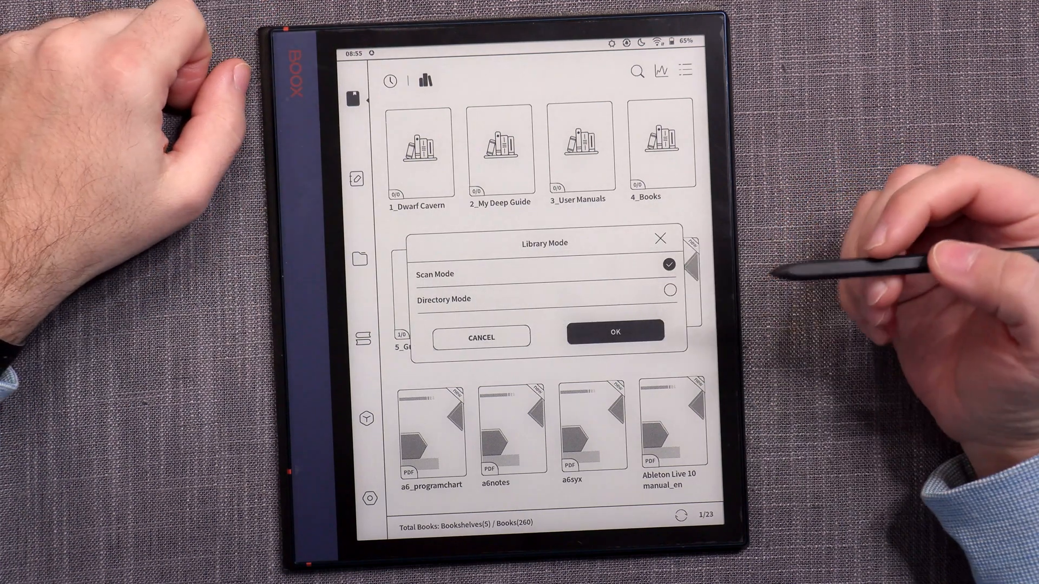
Step: Keep Scan Mode checked and close the Library Mode dialog
{"action": "left_click", "coordinate": [613, 333]}
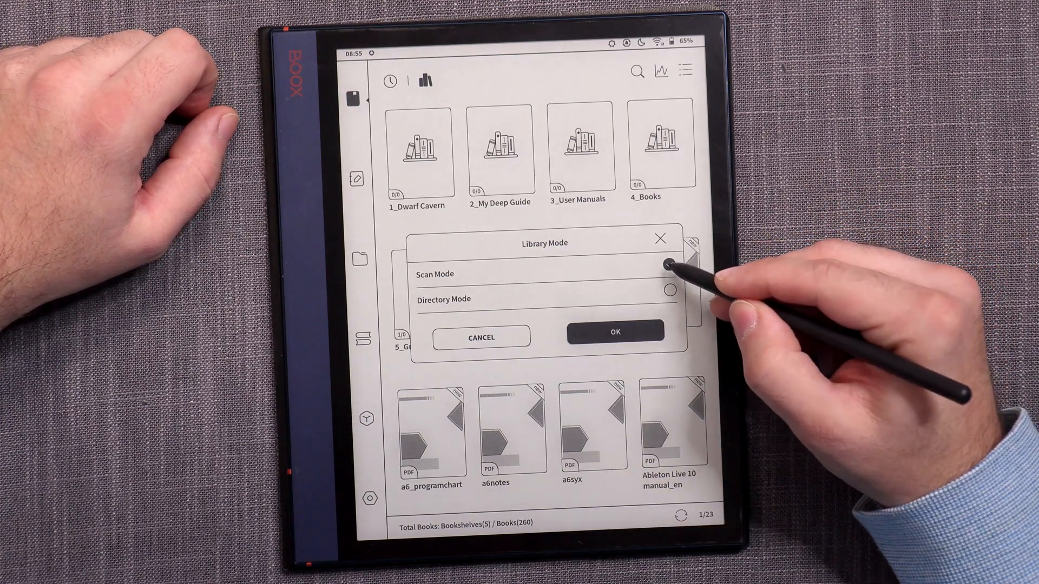
{"action": "left_click", "coordinate": [612, 332]}
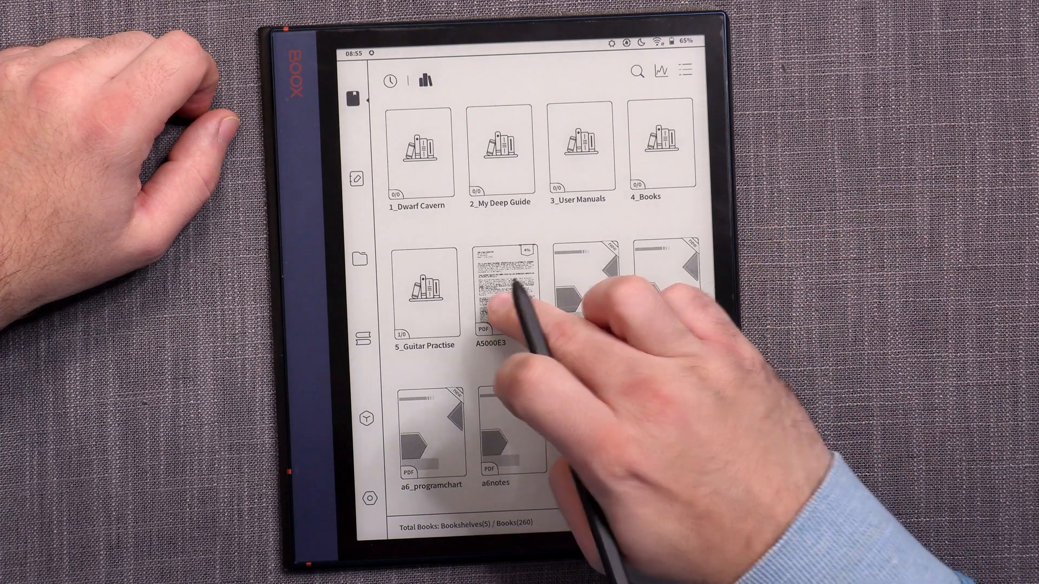
Step: Confirm A5000E3's reading data syncs to Onyx Cloud, then head into the Storage/Books/MDO folder
{"action": "left_click", "coordinate": [509, 284]}
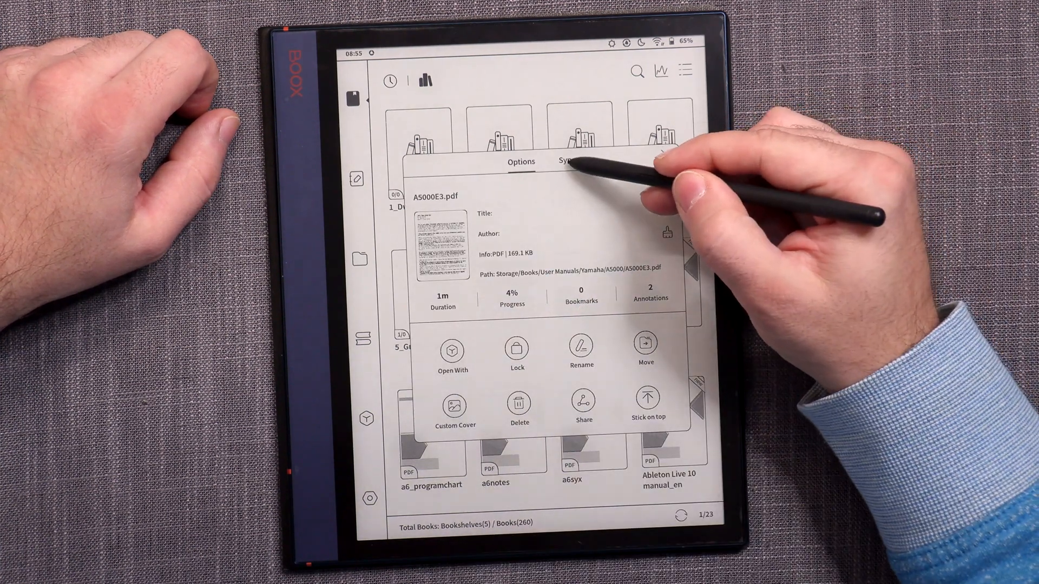
{"action": "left_click", "coordinate": [568, 161]}
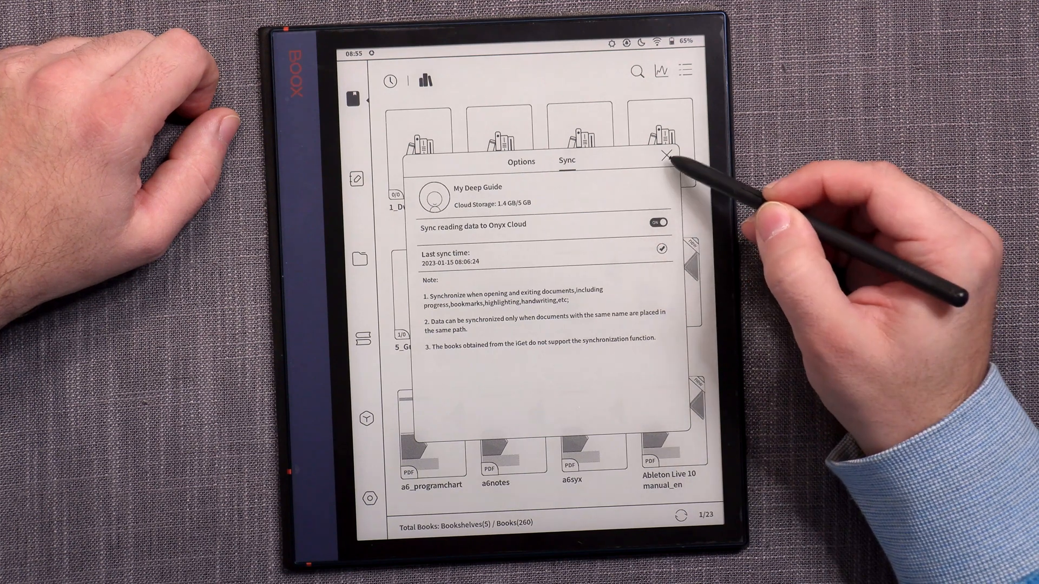
{"action": "left_click", "coordinate": [668, 154]}
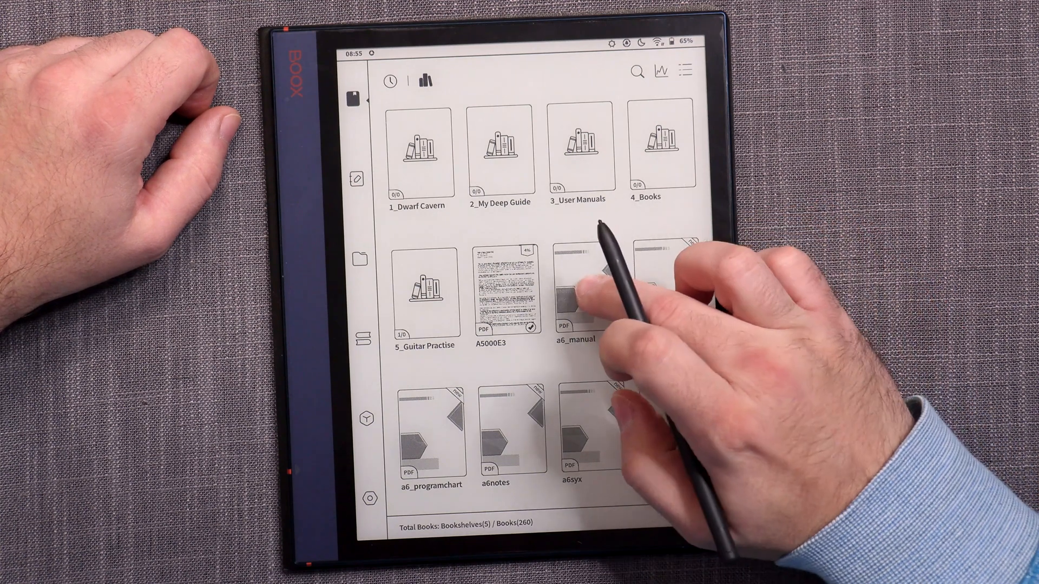
{"action": "left_click", "coordinate": [576, 291]}
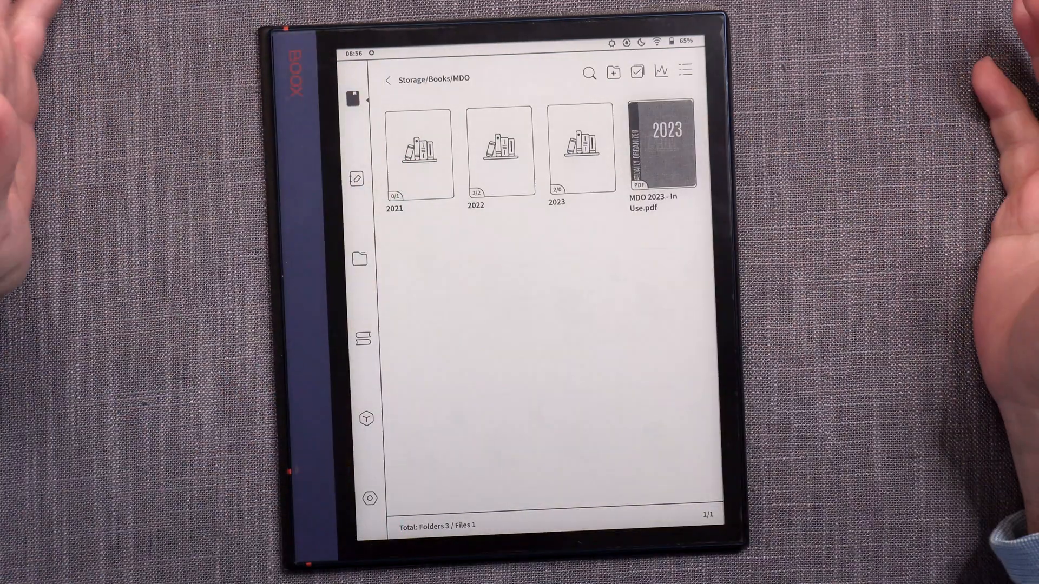
Step: View the MDO 2023 planner PDF's storage path in its details and close them
{"action": "left_click", "coordinate": [665, 150]}
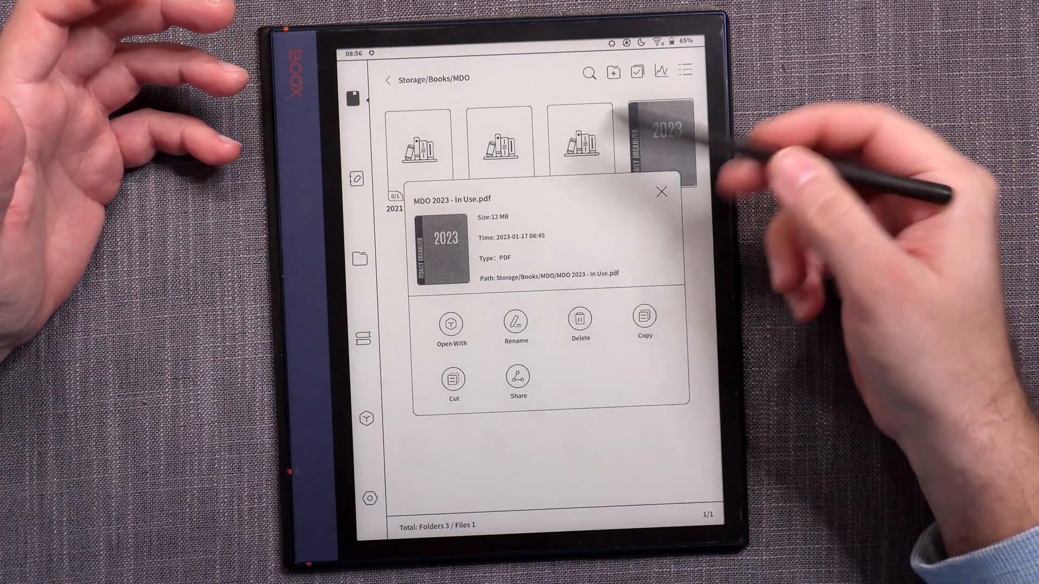
{"action": "left_click", "coordinate": [660, 191]}
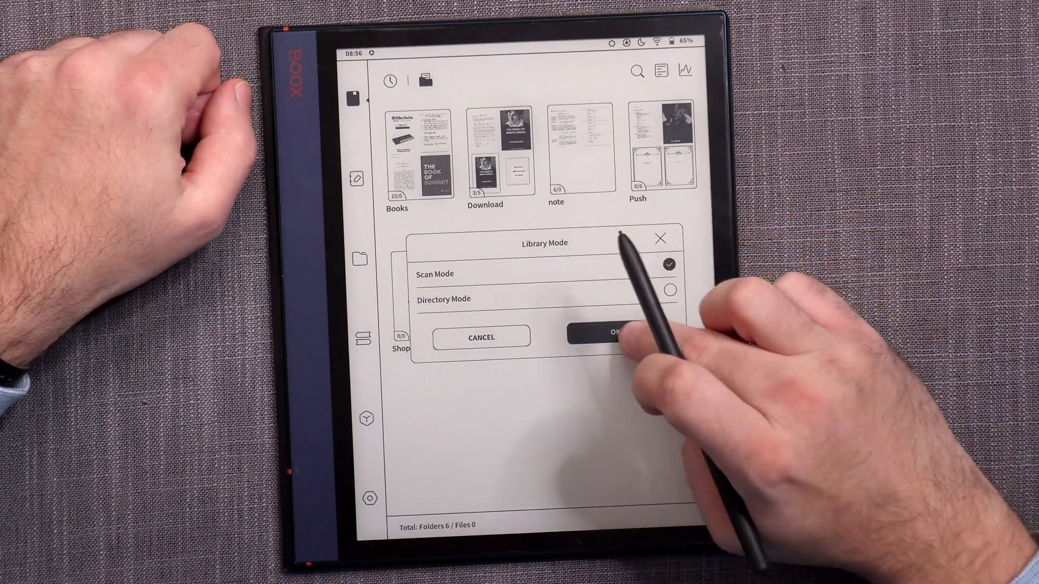
Step: Keep the library in Scan Mode and bring up A5000E3.pdf's details with its storage path
{"action": "left_click", "coordinate": [612, 338]}
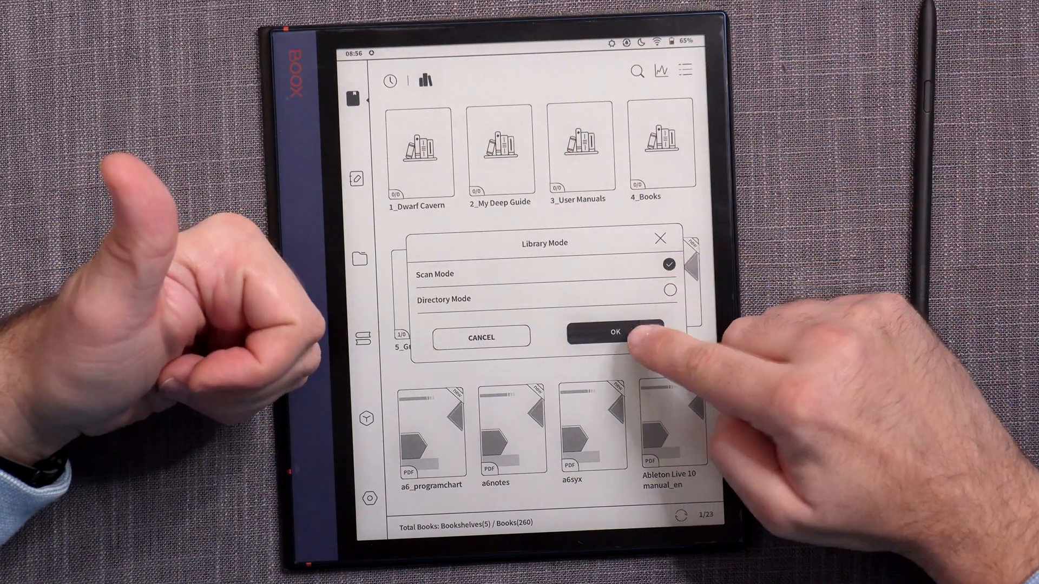
{"action": "left_click", "coordinate": [609, 332]}
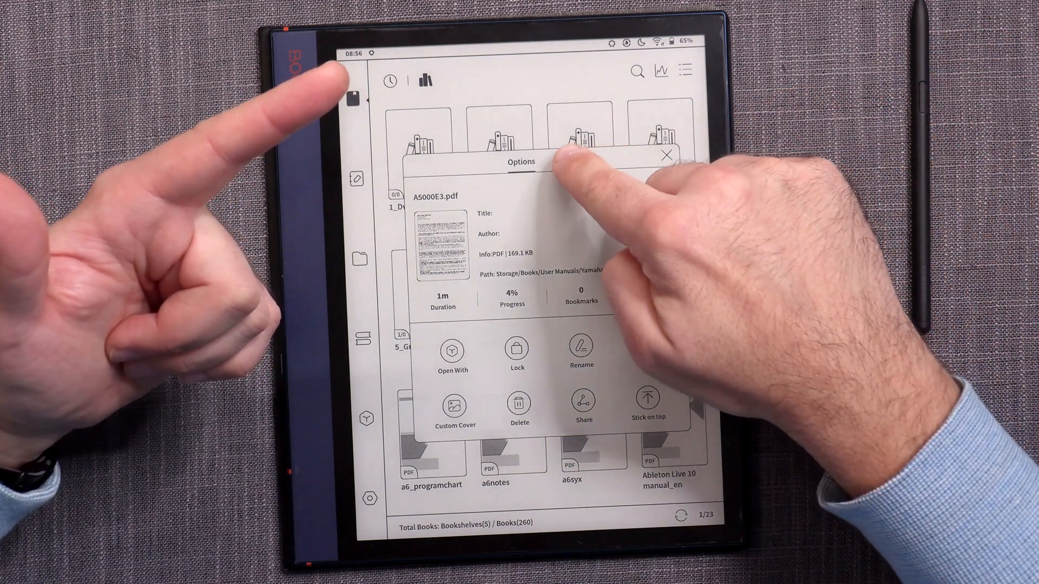
{"action": "left_click", "coordinate": [568, 161]}
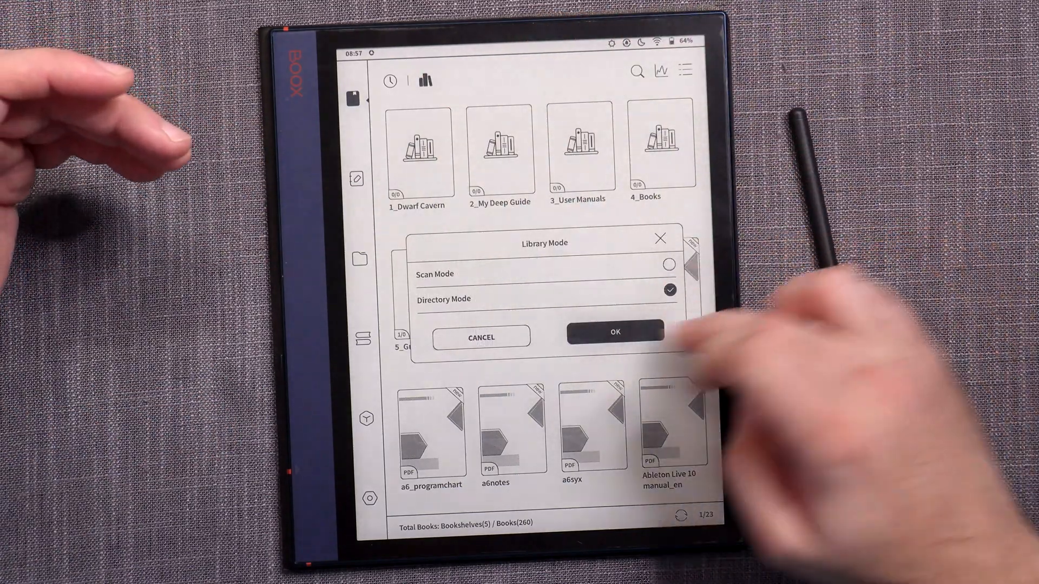
Step: Switch to Directory Mode, check the MDO 2023 planner file's path, then return to the bookshelf view
{"action": "left_click", "coordinate": [614, 334]}
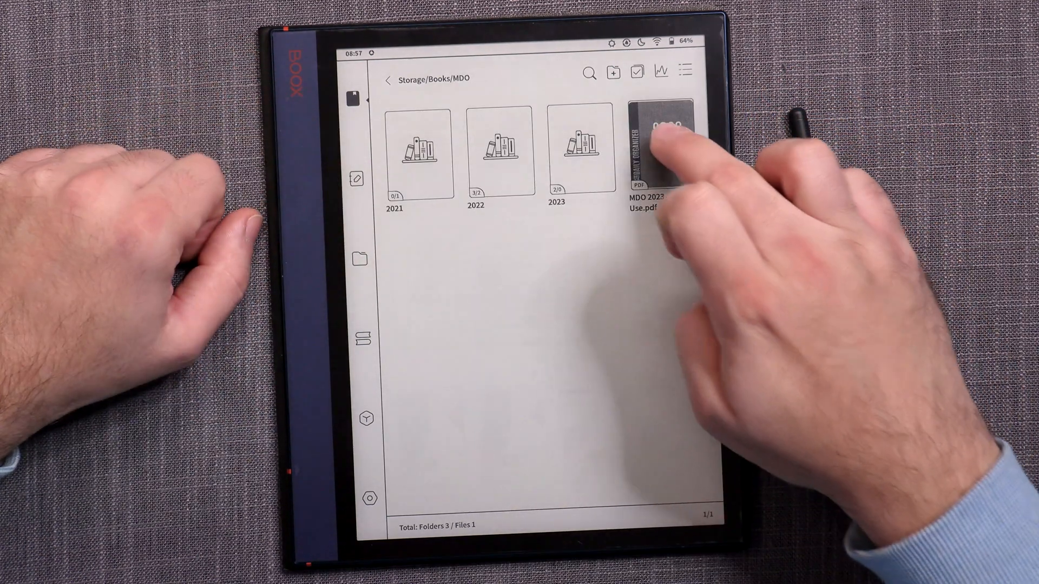
{"action": "left_click", "coordinate": [657, 146]}
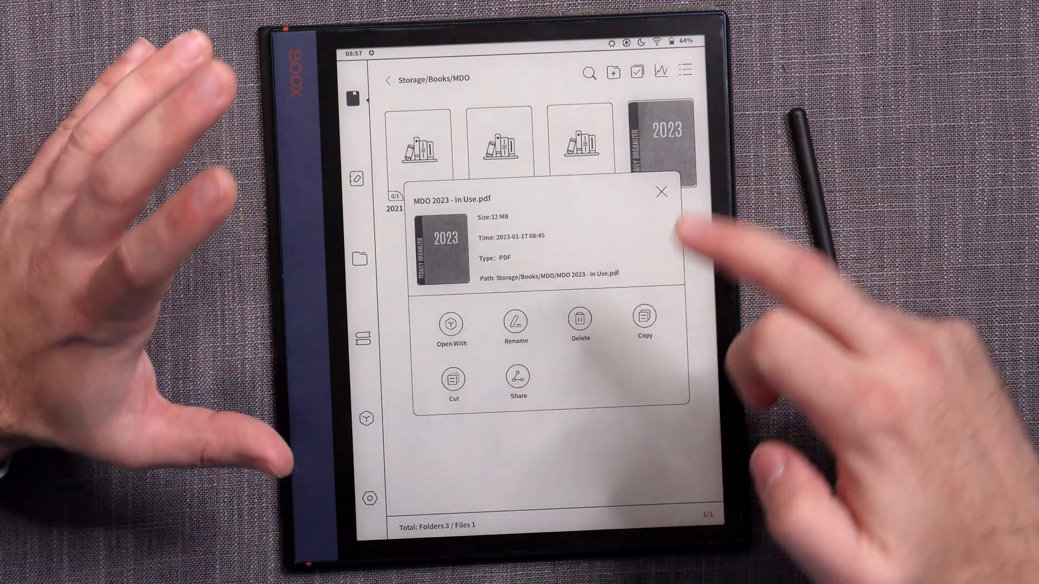
{"action": "left_click", "coordinate": [660, 191]}
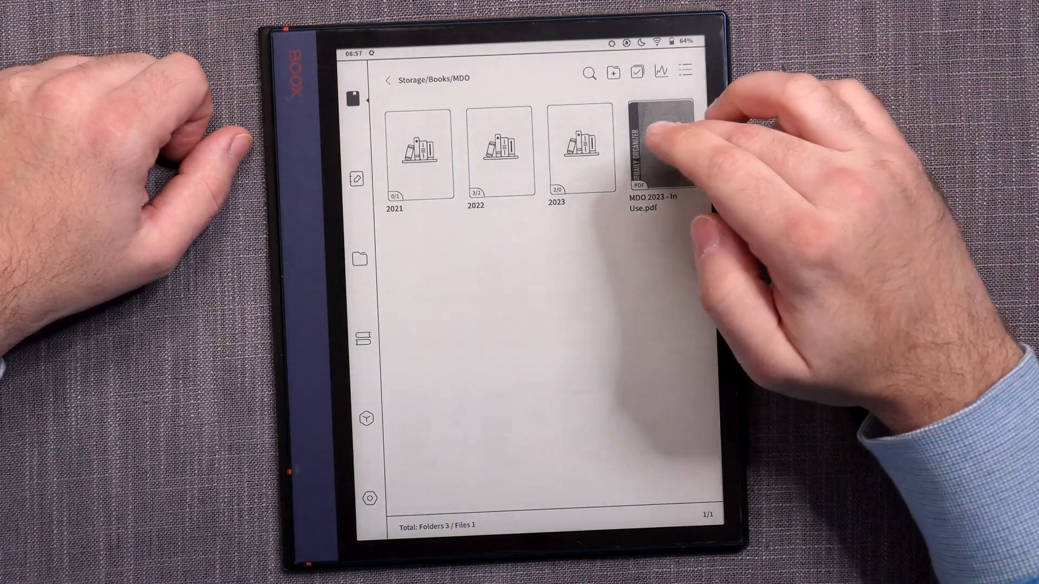
{"action": "left_click", "coordinate": [658, 149]}
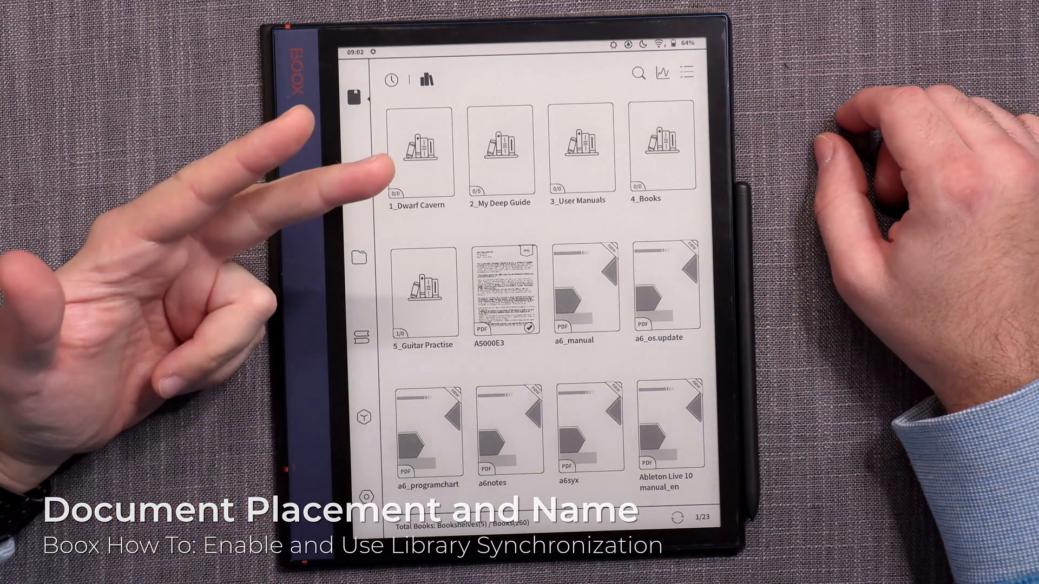
{"action": "mouse_move", "coordinate": [371, 166]}
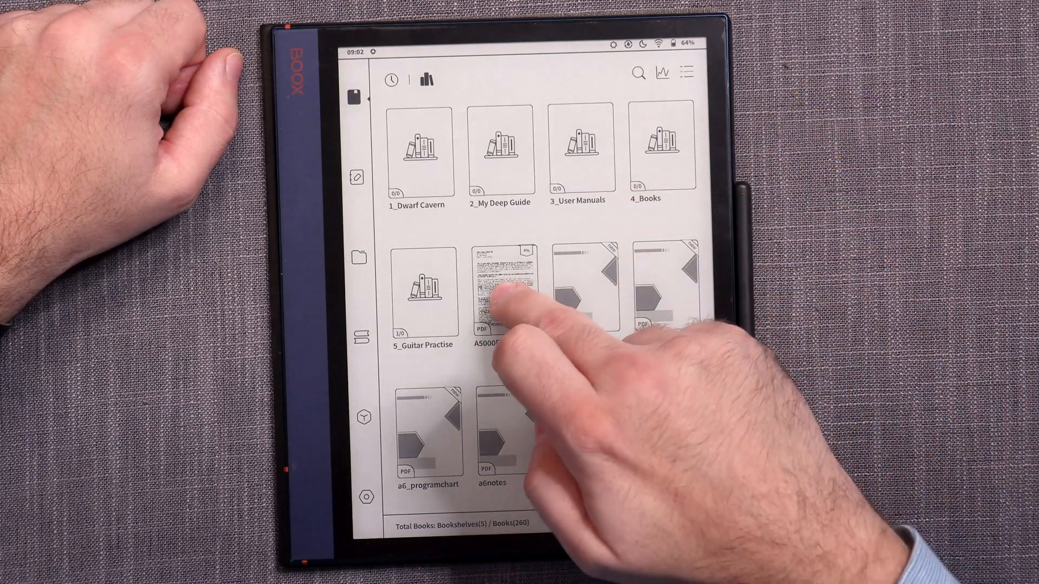
Step: Bring up the Library Mode choice between Scan Mode and Directory Mode
{"action": "left_click", "coordinate": [497, 305]}
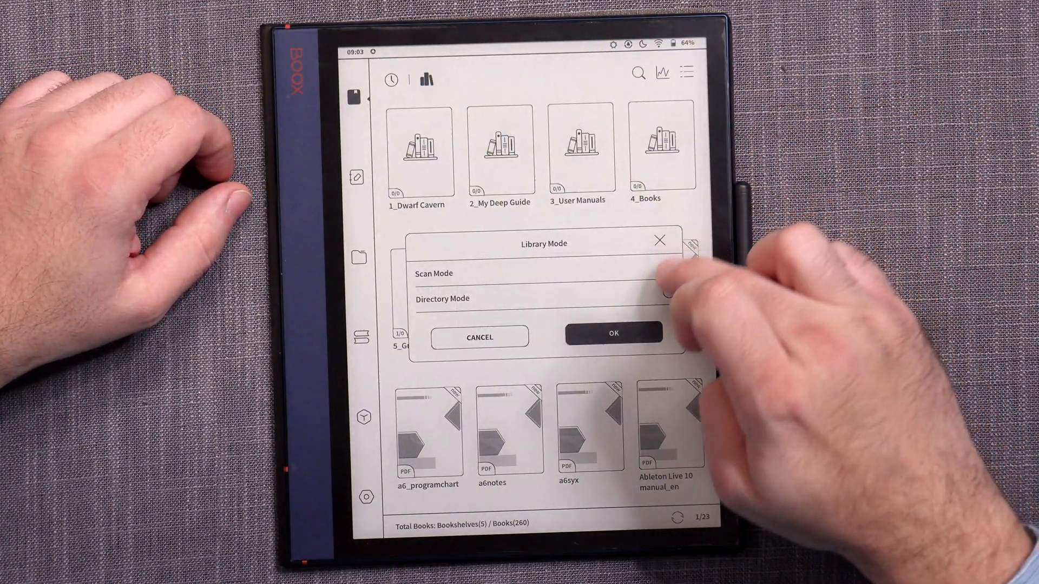
Step: Set Directory Mode and browse internal storage to Storage/Books/MDO
{"action": "left_click", "coordinate": [612, 336]}
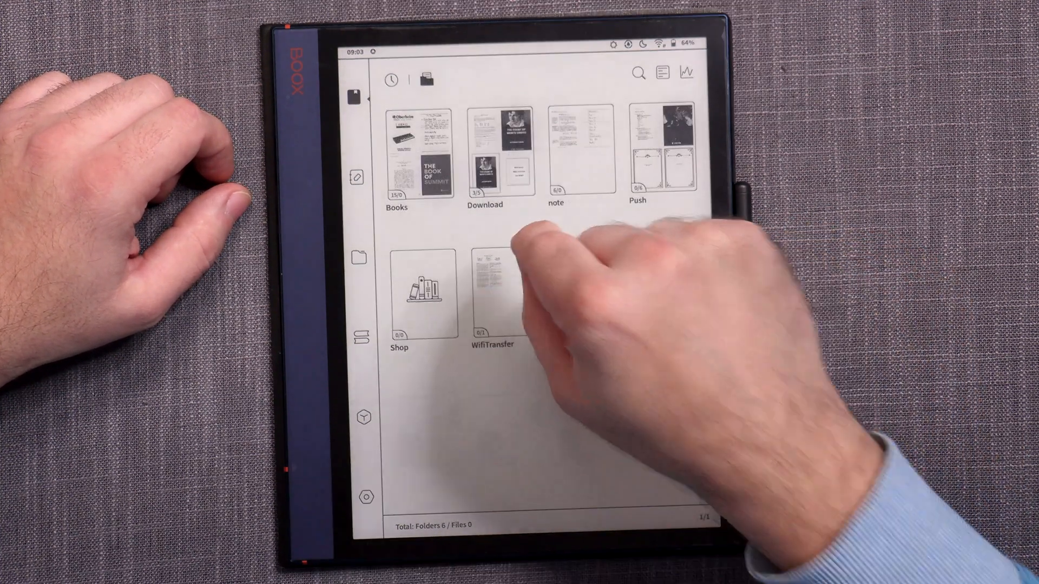
{"action": "left_click", "coordinate": [356, 257]}
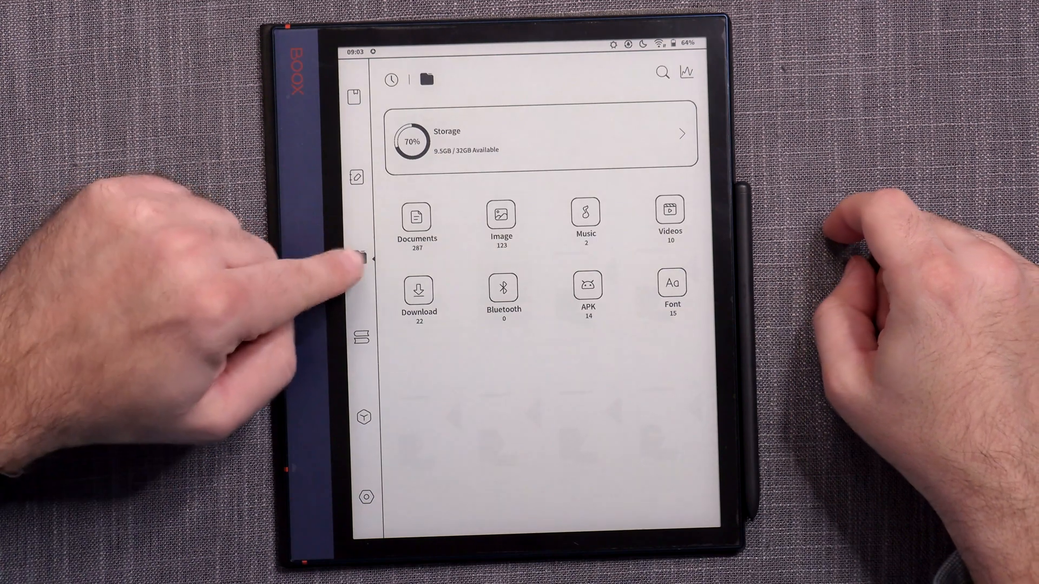
{"action": "left_click", "coordinate": [360, 259]}
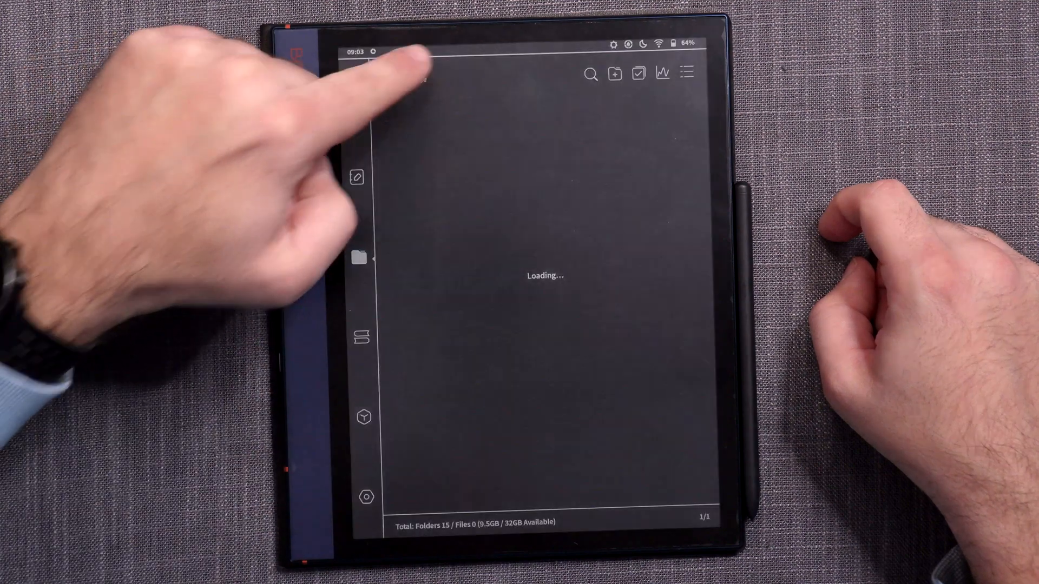
{"action": "left_click", "coordinate": [358, 258]}
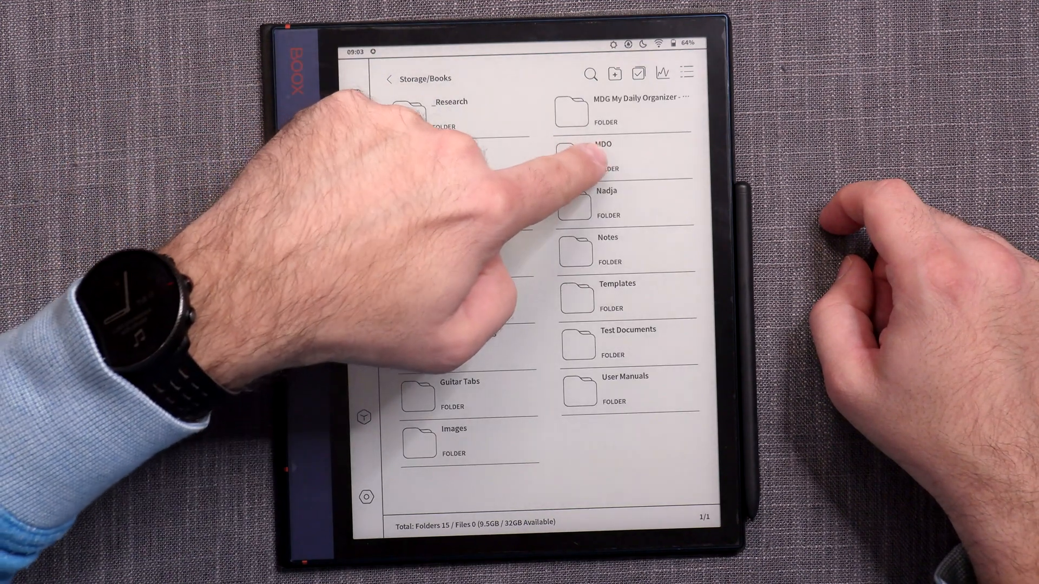
{"action": "left_click", "coordinate": [599, 144]}
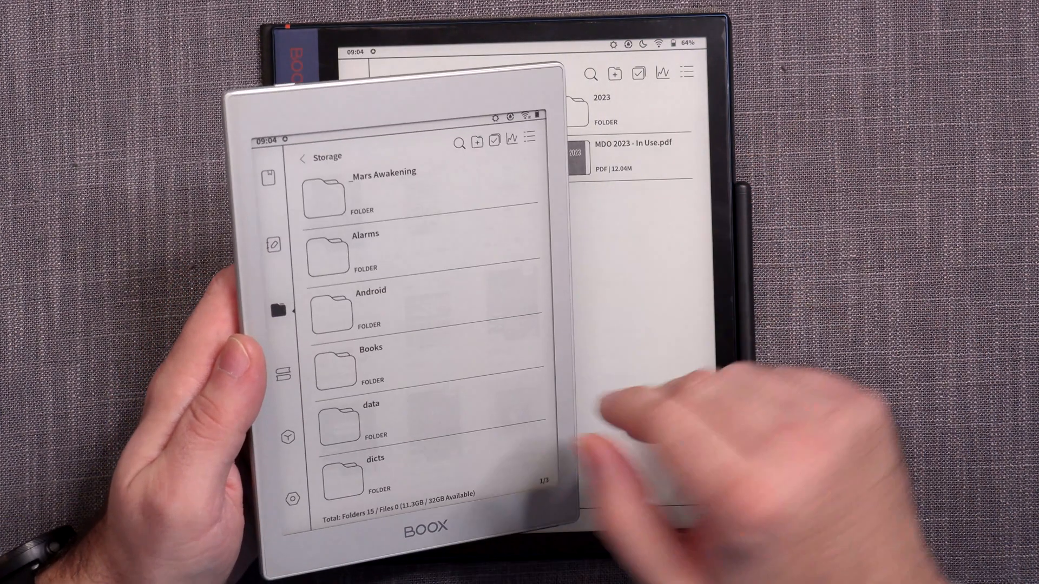
Step: On the second device, browse its storage folders toward Books for the same path
{"action": "left_click", "coordinate": [371, 364]}
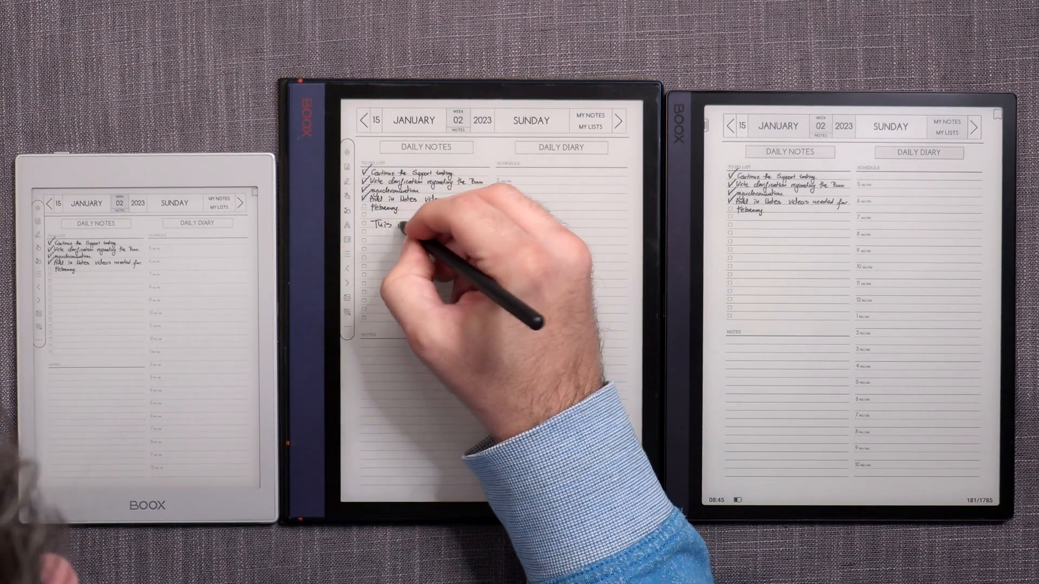
Step: Handwrite 'This is my test' on the middle device and sync it to the right and small devices
{"action": "type", "text": "This is my test."}
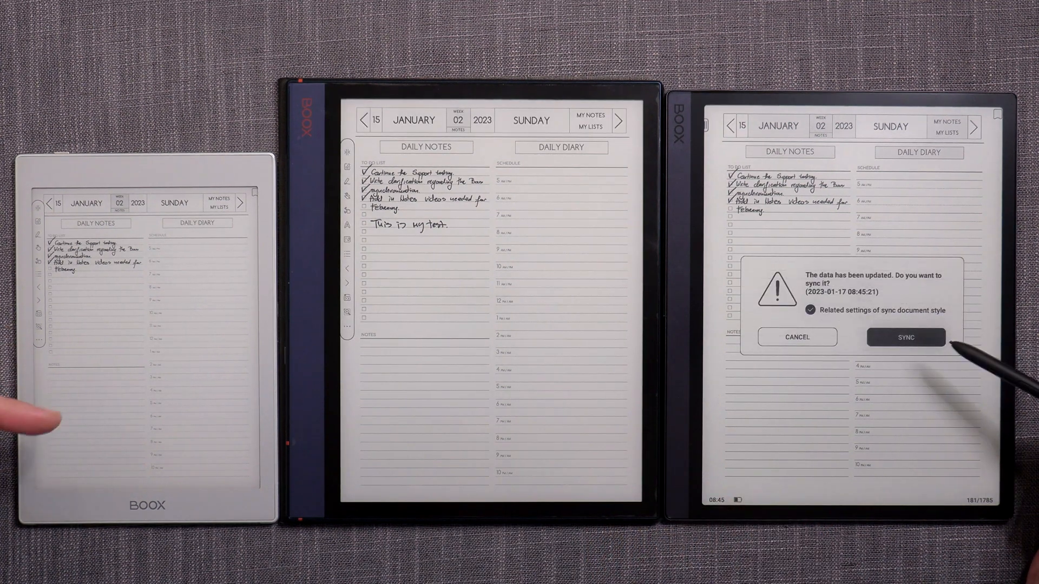
{"action": "left_click", "coordinate": [904, 337]}
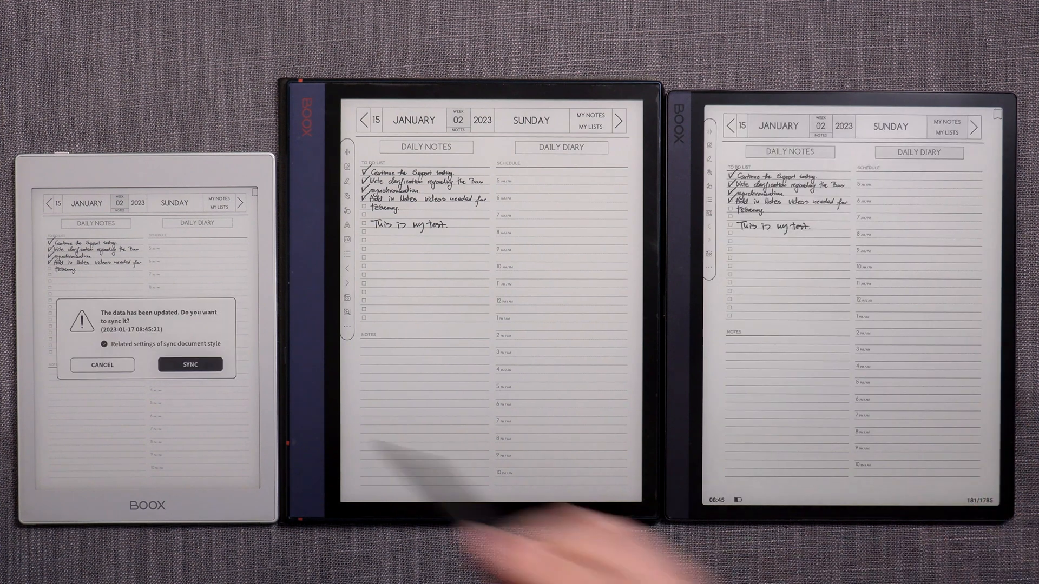
{"action": "left_click", "coordinate": [190, 364]}
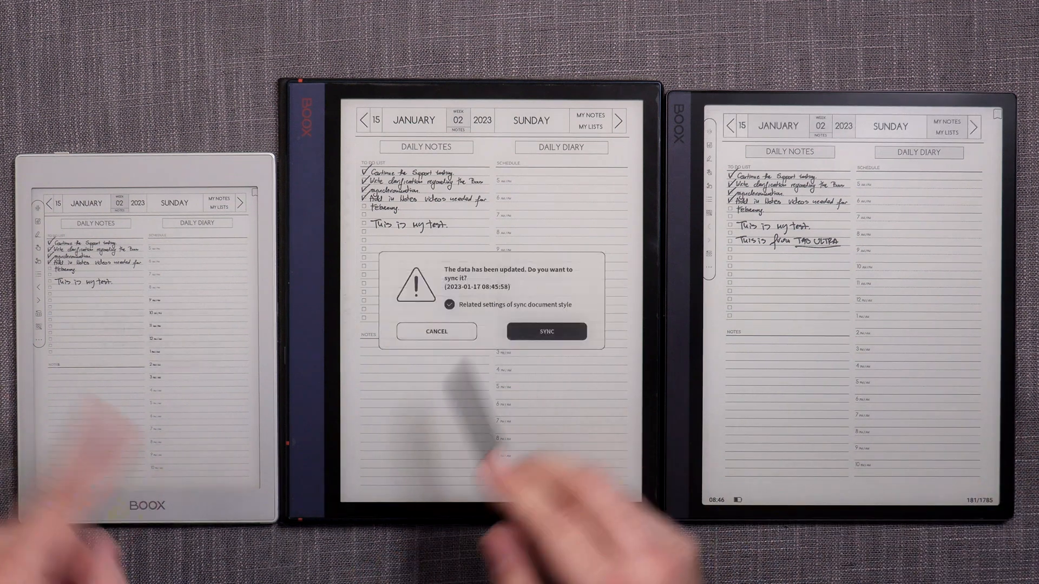
Step: Sync the 'This is from TAB ULTRA' line onto the middle device's planner page
{"action": "left_click", "coordinate": [545, 331]}
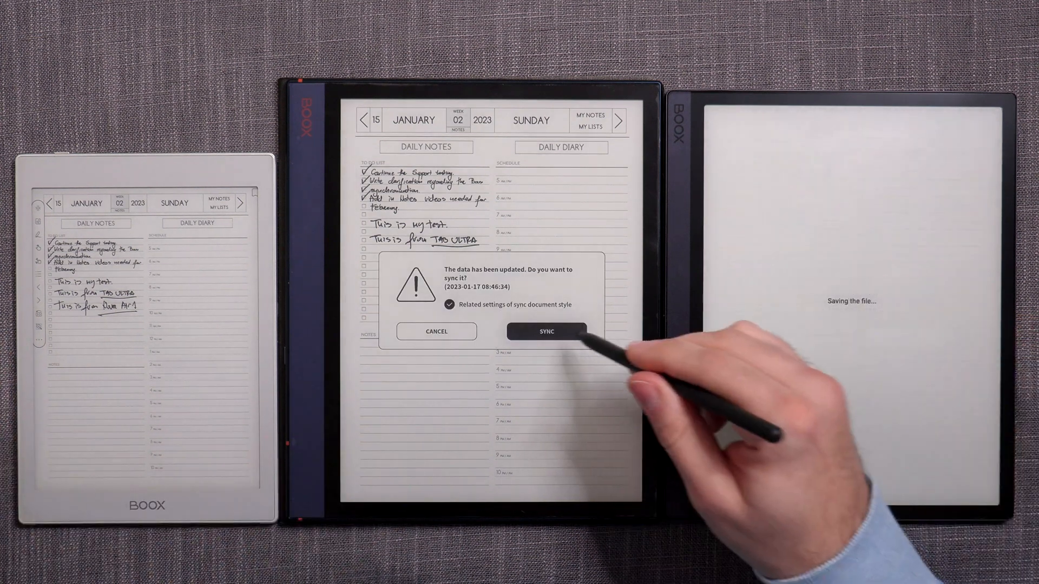
Step: Sync the small device's third handwritten line onto the middle device
{"action": "left_click", "coordinate": [545, 331]}
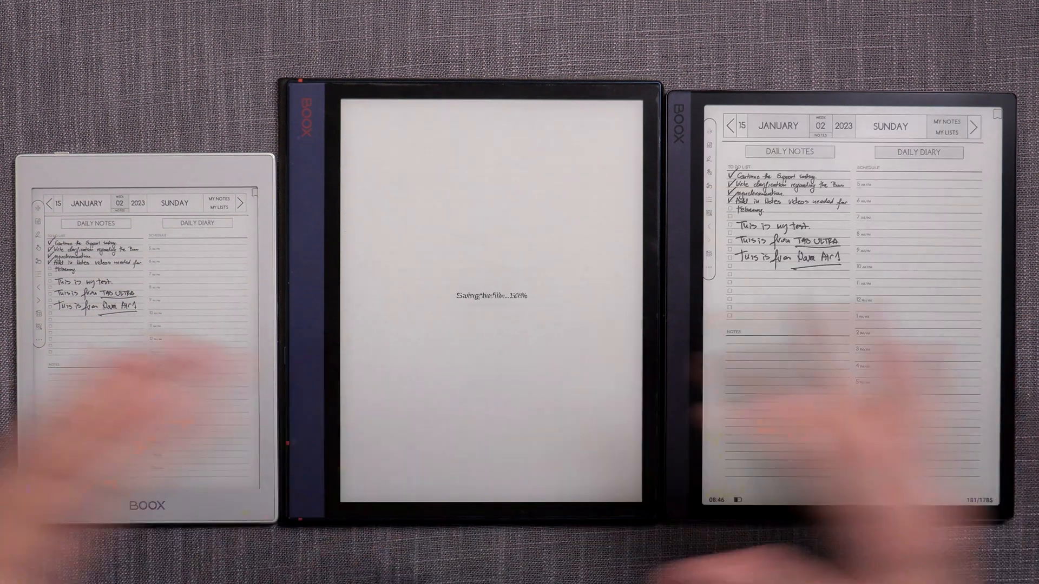